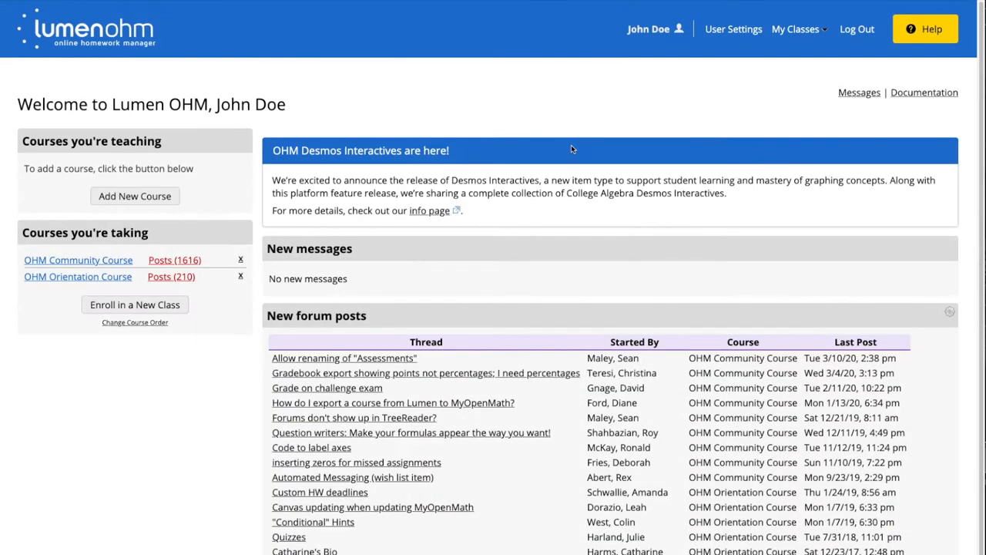
{"action": "mouse_move", "coordinate": [567, 195]}
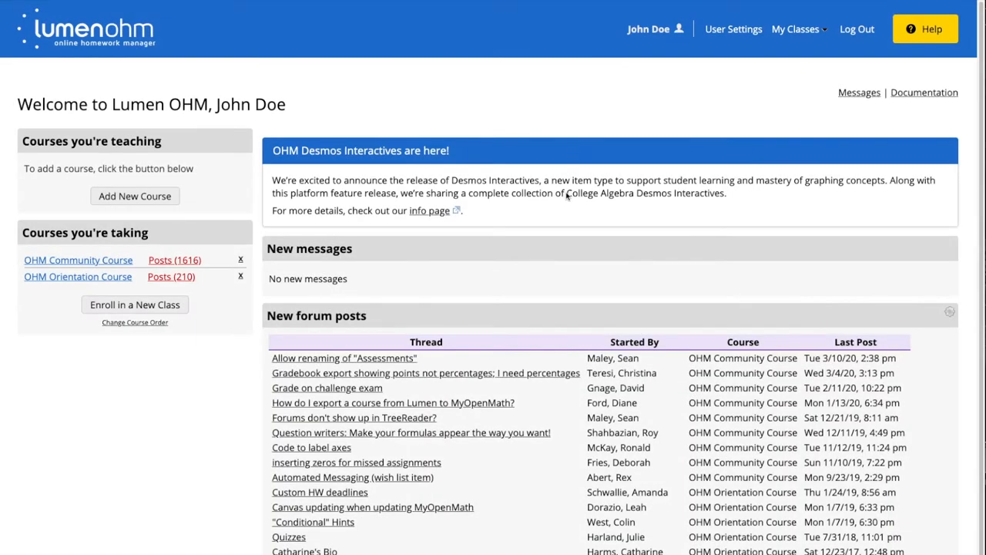
{"action": "mouse_move", "coordinate": [609, 195]}
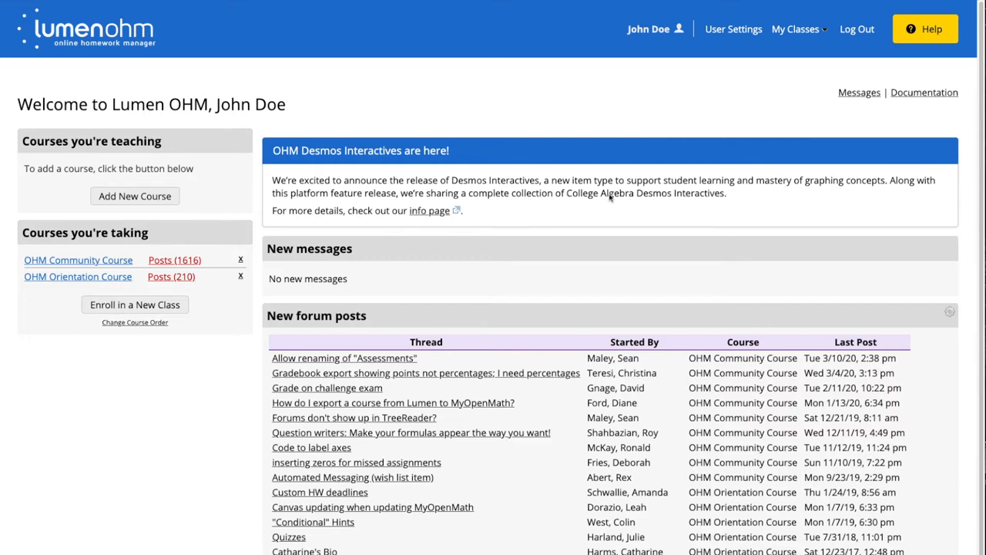
{"action": "mouse_move", "coordinate": [185, 170]}
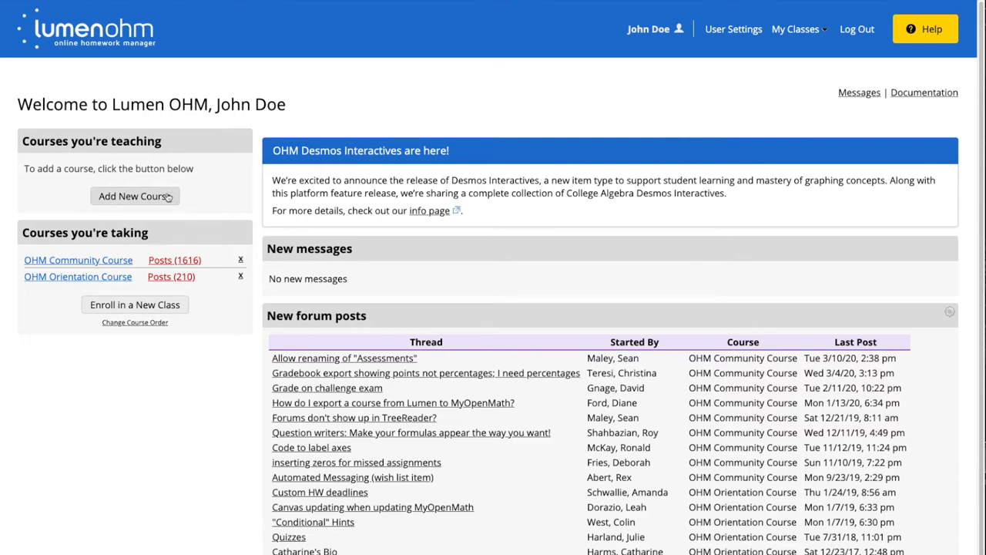
Step: Start a new course by copying a template, filtering templates to College Algebra level
{"action": "left_click", "coordinate": [134, 196]}
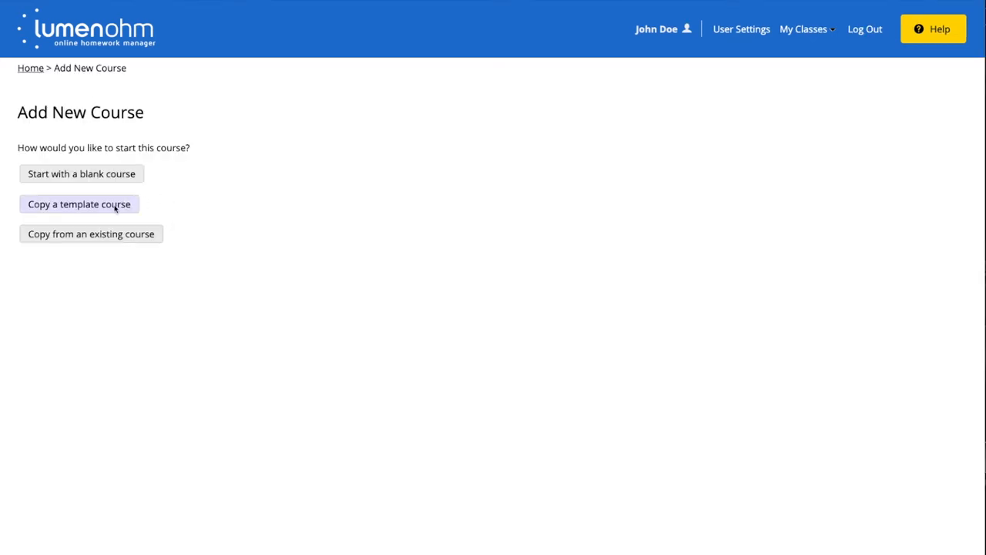
{"action": "left_click", "coordinate": [78, 203]}
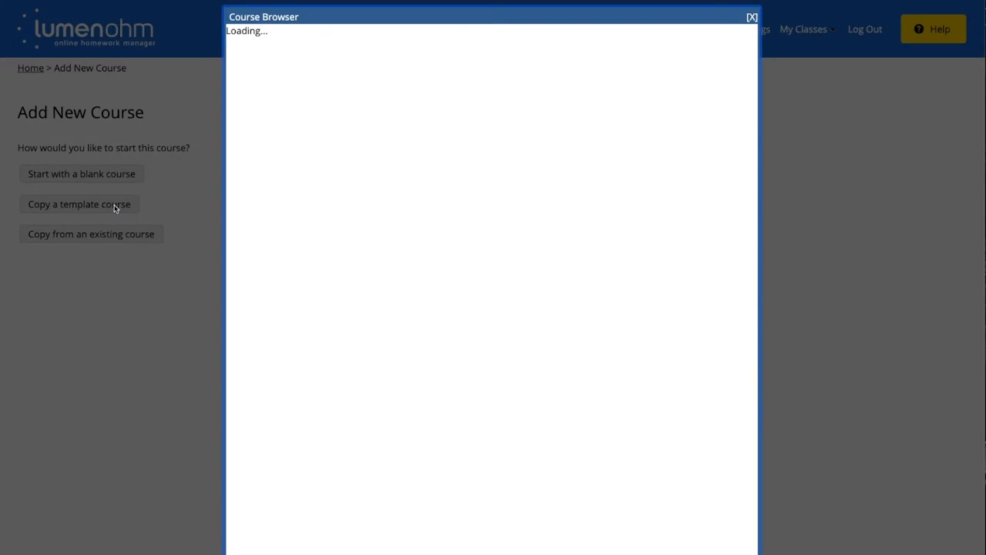
{"action": "left_click", "coordinate": [78, 203]}
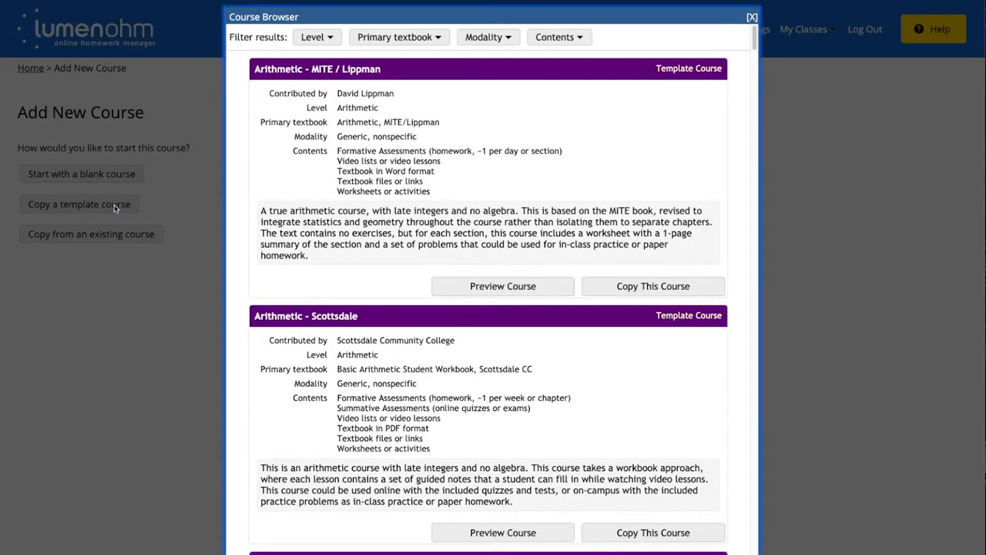
{"action": "mouse_move", "coordinate": [299, 31]}
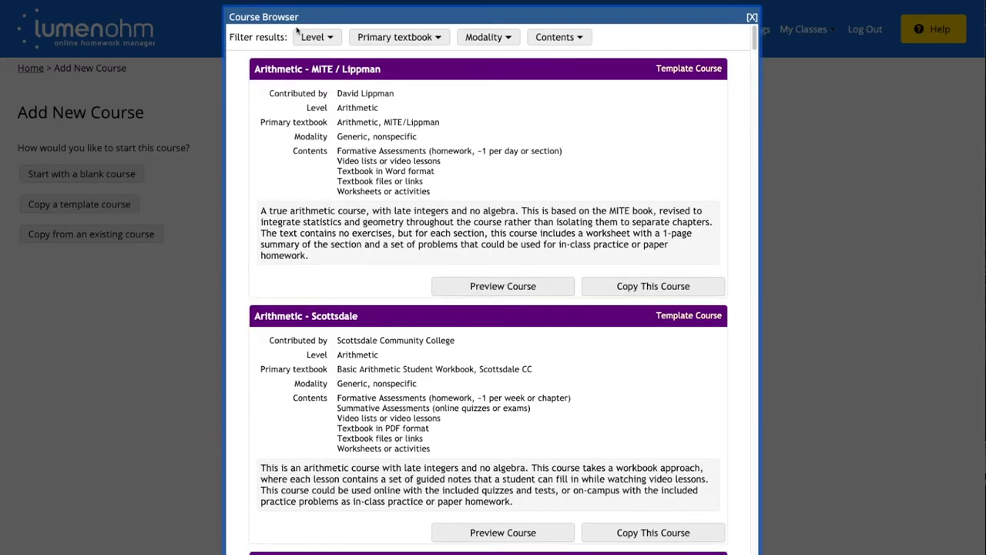
{"action": "left_click", "coordinate": [316, 36]}
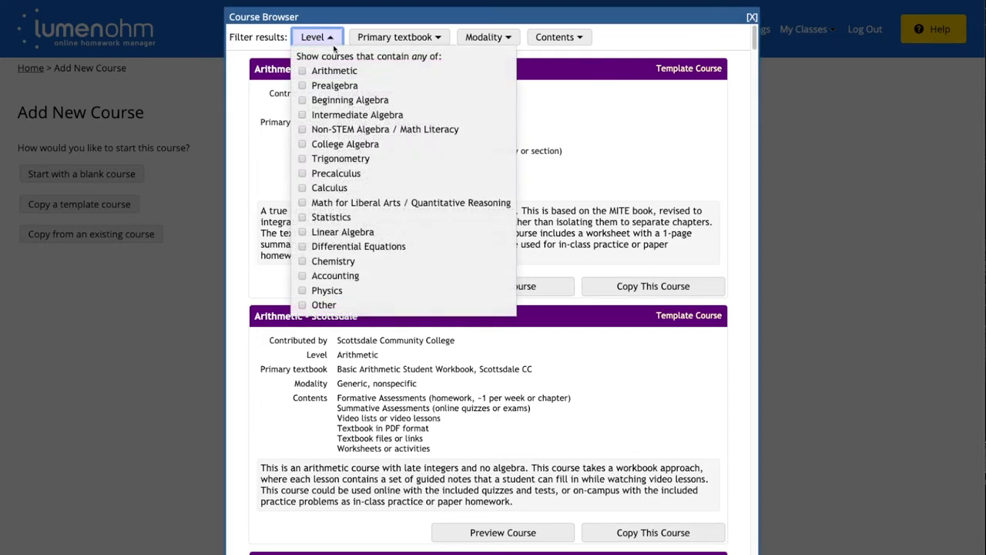
{"action": "mouse_move", "coordinate": [334, 129]}
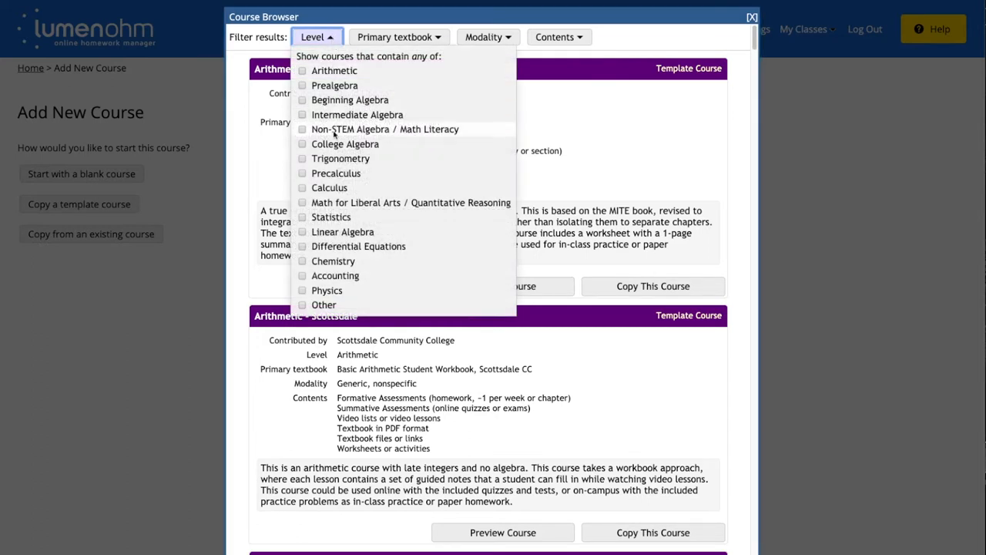
{"action": "left_click", "coordinate": [302, 144]}
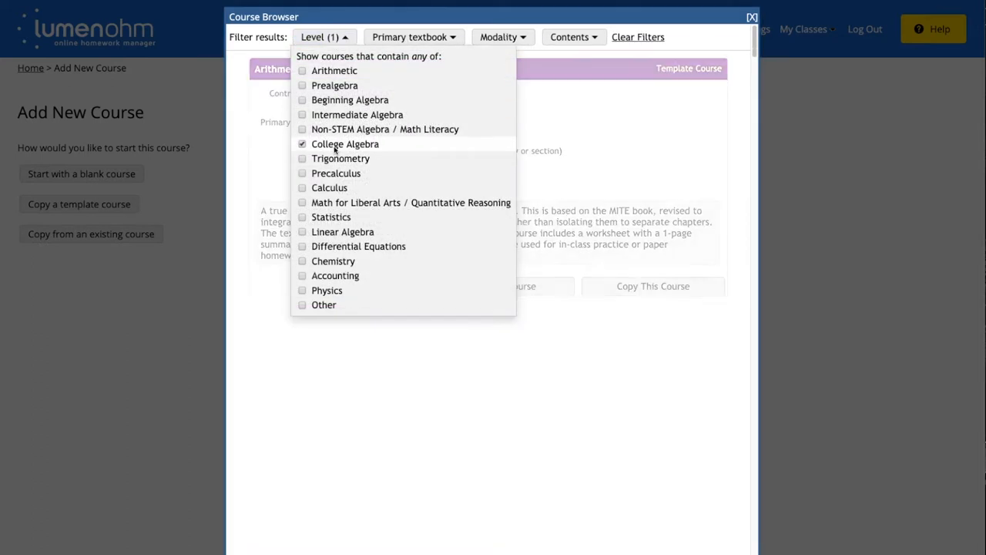
Step: Copy the College Algebra - Lumen Learning template and expand Course Copy Options
{"action": "left_click", "coordinate": [321, 36]}
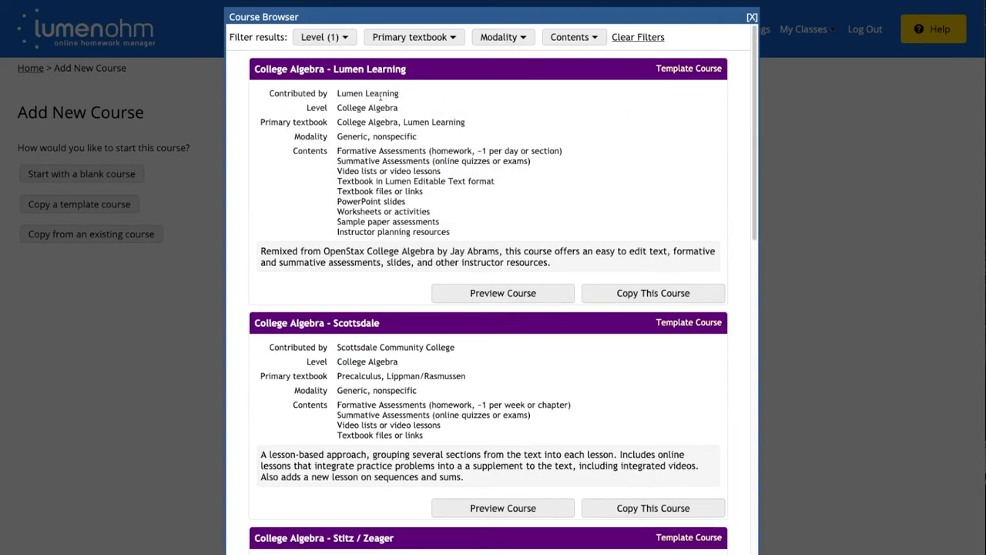
{"action": "mouse_move", "coordinate": [405, 83]}
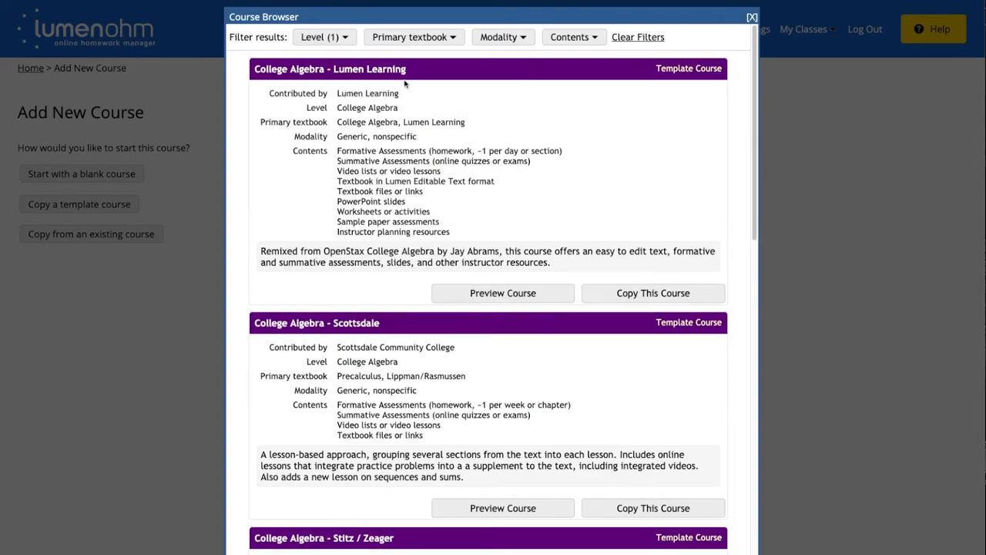
{"action": "mouse_move", "coordinate": [653, 293]}
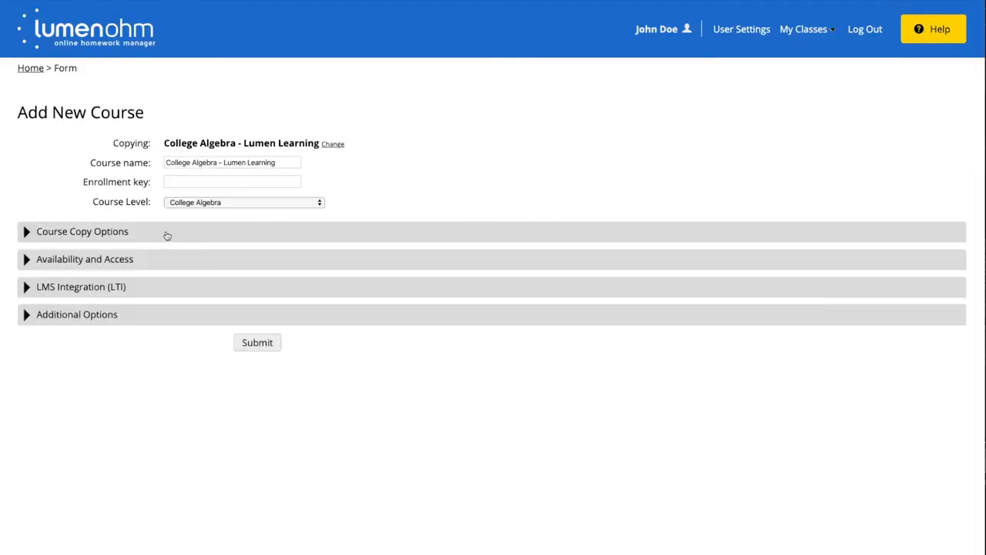
{"action": "left_click", "coordinate": [81, 231]}
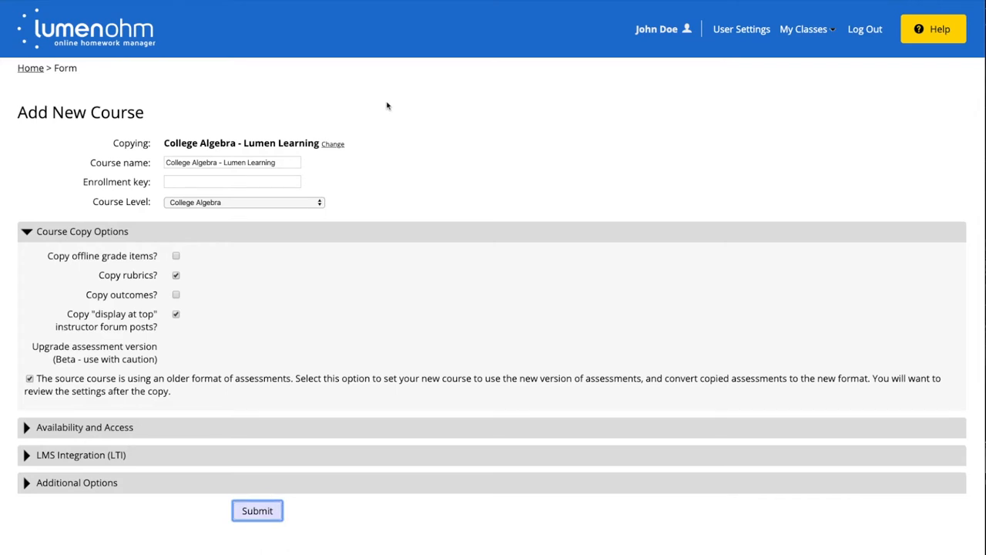
Step: Submit the copied College Algebra course, then go back to the Home page
{"action": "left_click", "coordinate": [257, 510]}
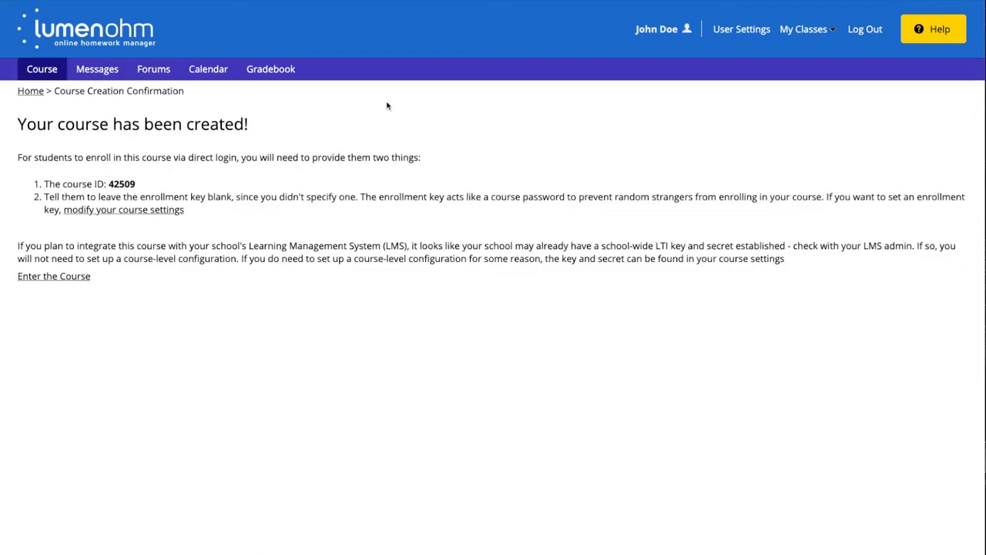
{"action": "mouse_move", "coordinate": [122, 220]}
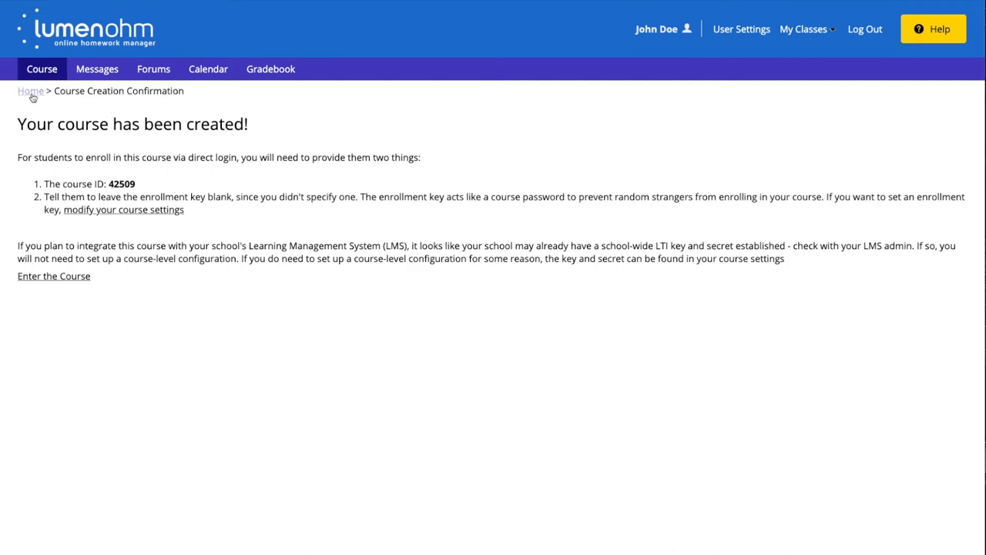
{"action": "left_click", "coordinate": [30, 91]}
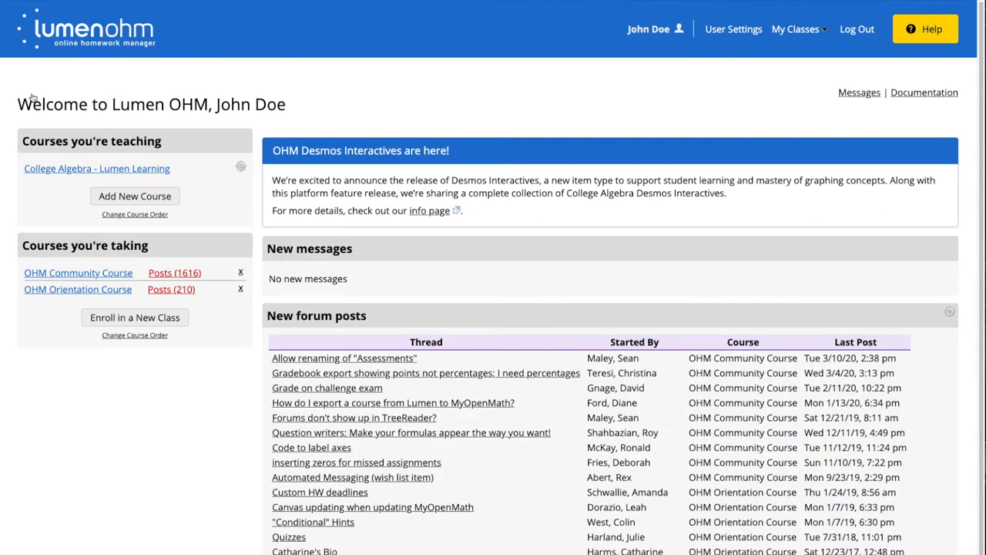
{"action": "mouse_move", "coordinate": [88, 176]}
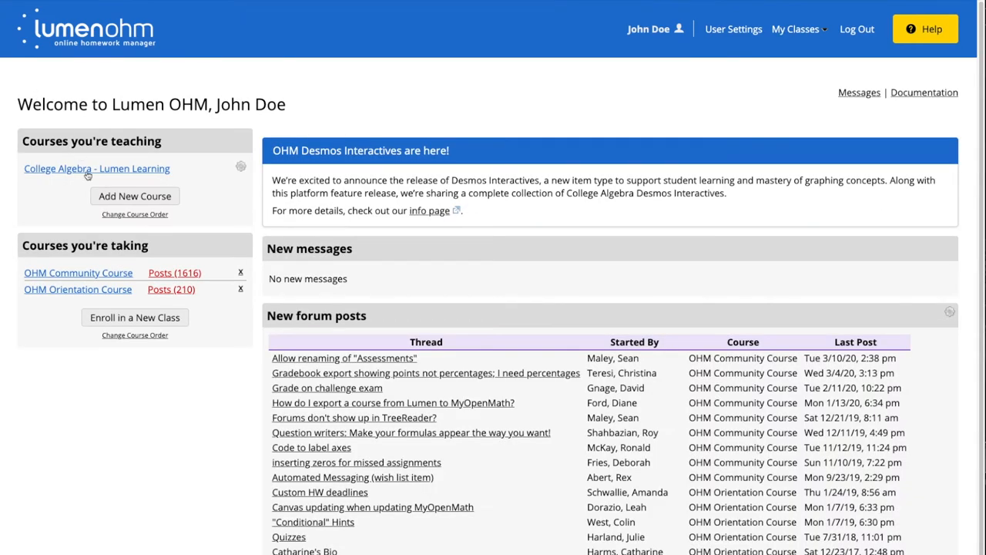
Step: Open College Algebra - Lumen Learning and expand its Faculty Resources section
{"action": "left_click", "coordinate": [97, 168]}
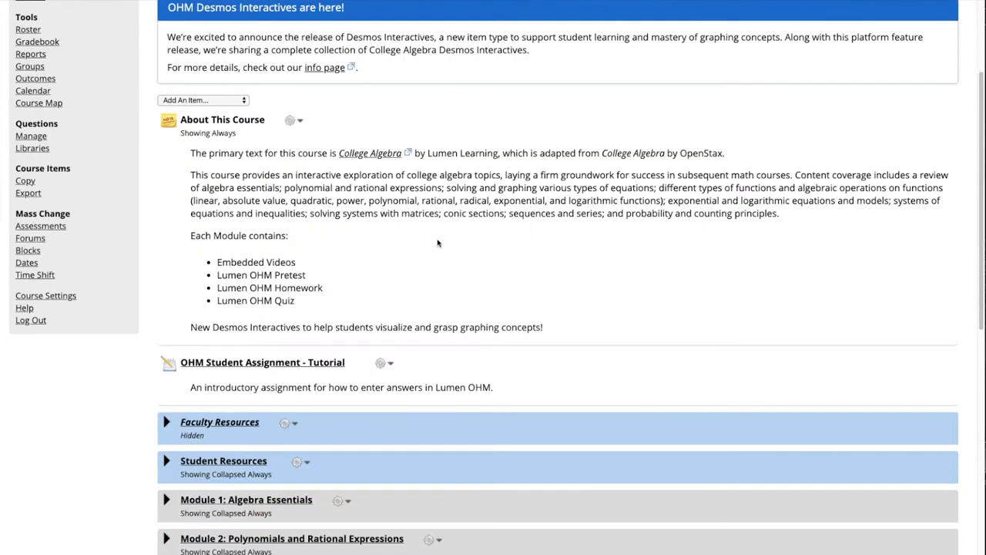
{"action": "scroll", "scroll_direction": "down", "scroll_amount": 3}
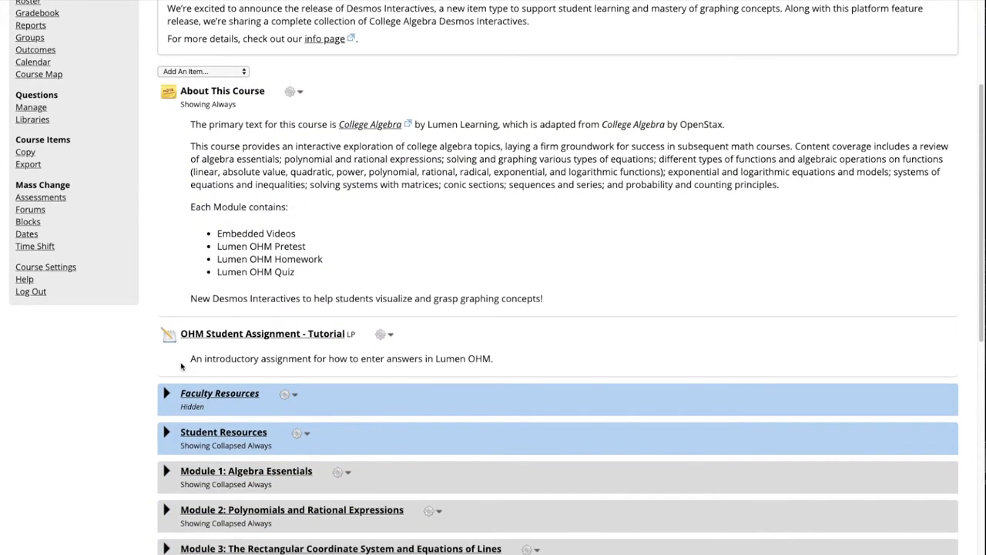
{"action": "left_click", "coordinate": [166, 393]}
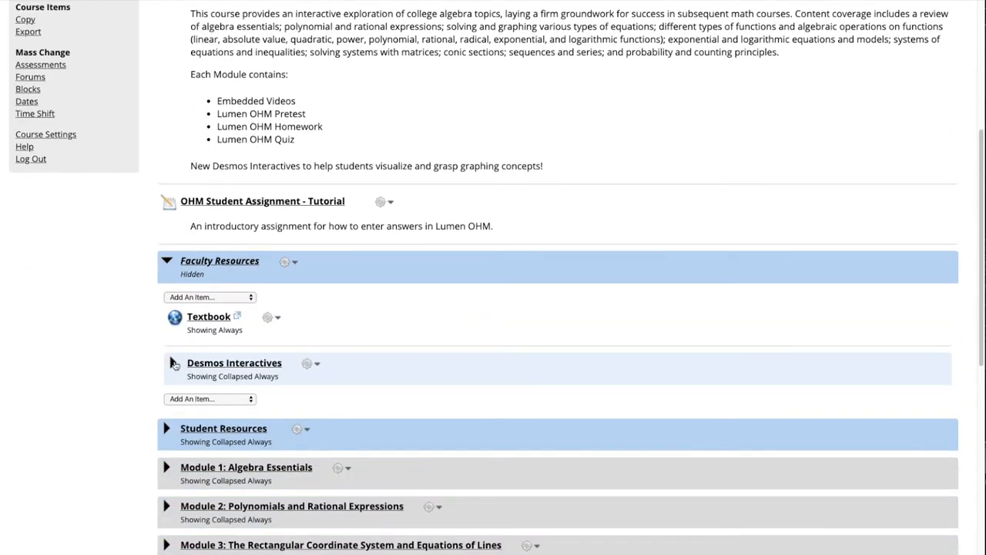
Step: Expand Desmos Interactives and scroll through interactives like Plotting Points and Distance and Midpoint Formulas
{"action": "left_click", "coordinate": [166, 363]}
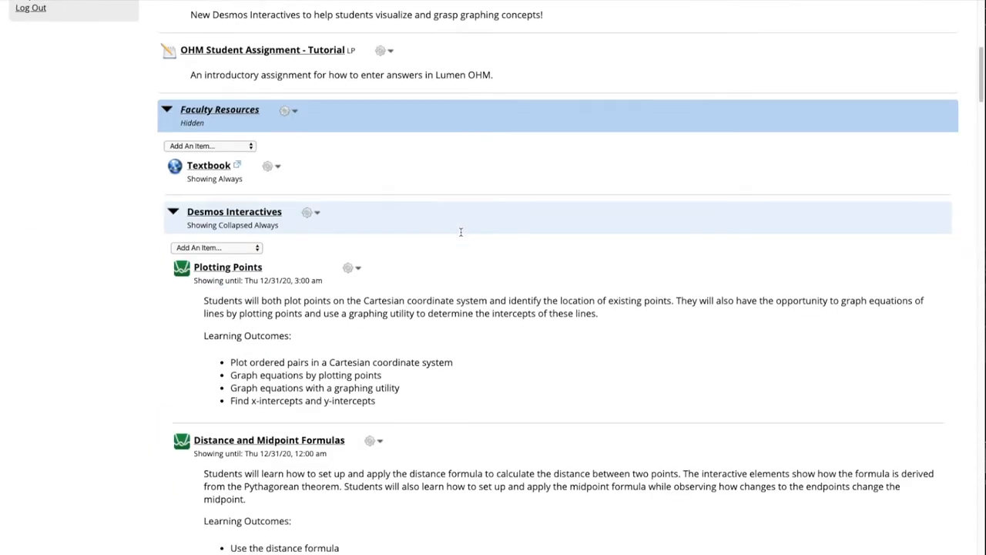
{"action": "scroll", "scroll_direction": "down", "scroll_amount": 3}
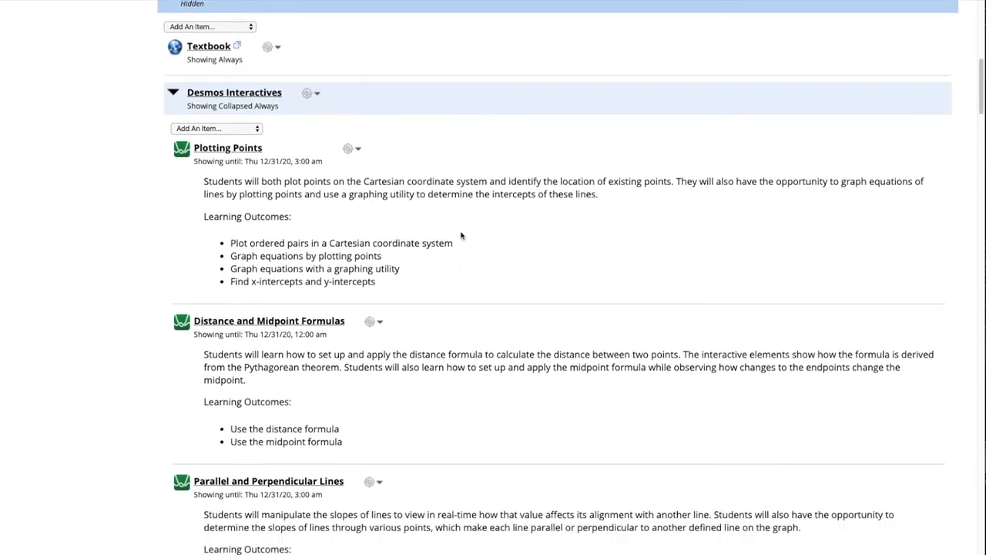
{"action": "scroll", "scroll_direction": "down", "scroll_amount": 3}
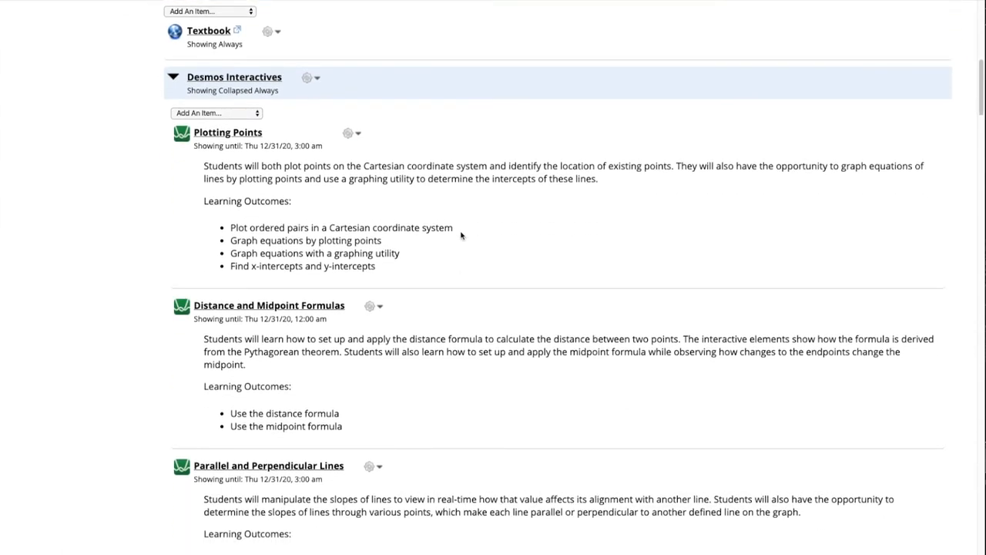
{"action": "scroll", "scroll_direction": "down", "scroll_amount": 3}
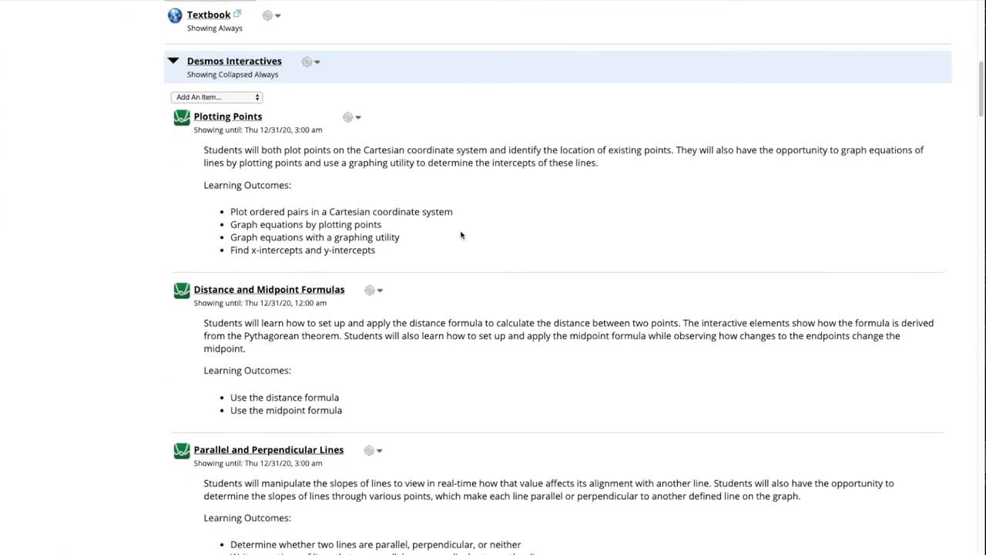
{"action": "scroll", "scroll_direction": "down", "scroll_amount": 3}
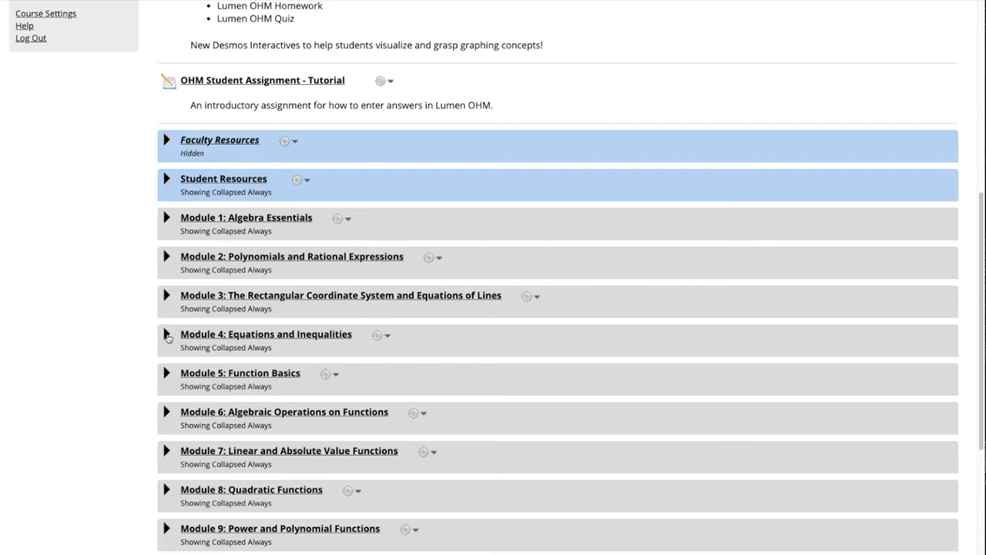
Step: Expand Module 4: Equations and Inequalities down to Linear Applications of Formulas
{"action": "left_click", "coordinate": [166, 334]}
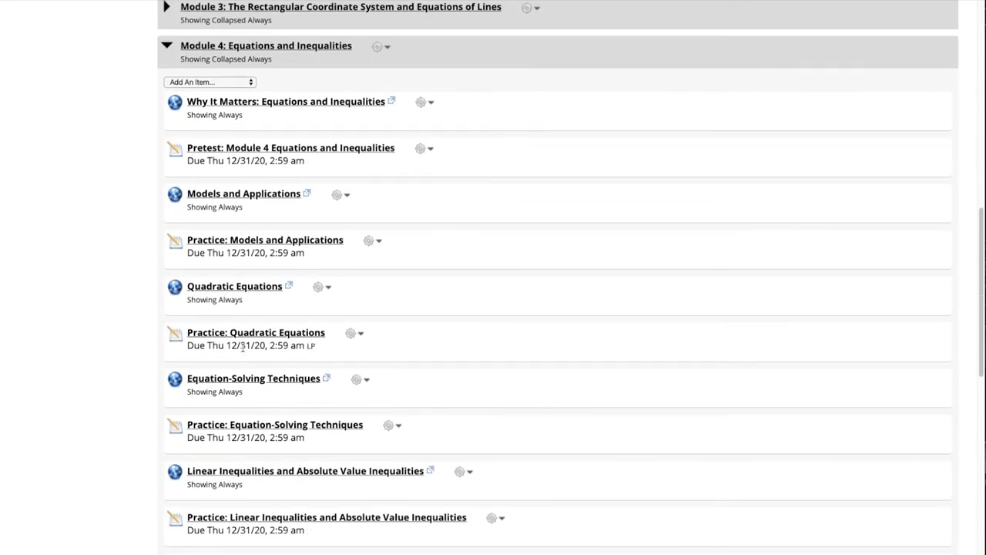
{"action": "scroll", "scroll_direction": "down", "scroll_amount": 3}
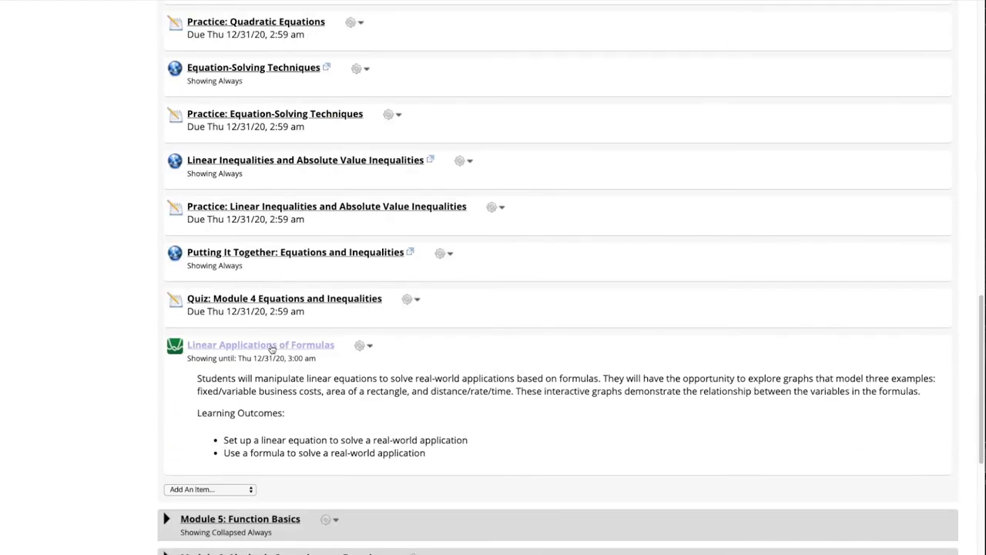
{"action": "mouse_move", "coordinate": [282, 345]}
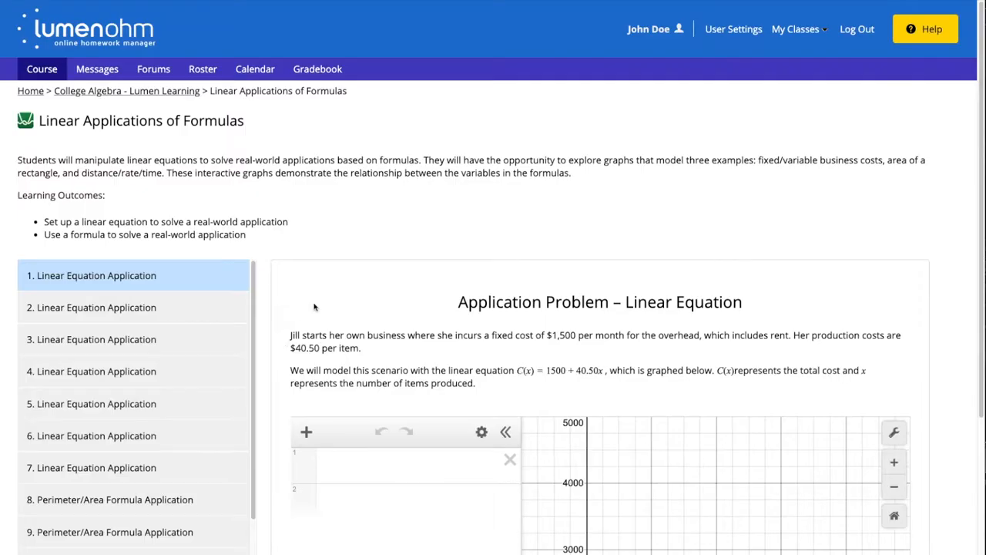
Step: Browse the Linear Applications of Formulas problems, viewing items 4 and 7
{"action": "scroll", "scroll_direction": "down", "scroll_amount": 3}
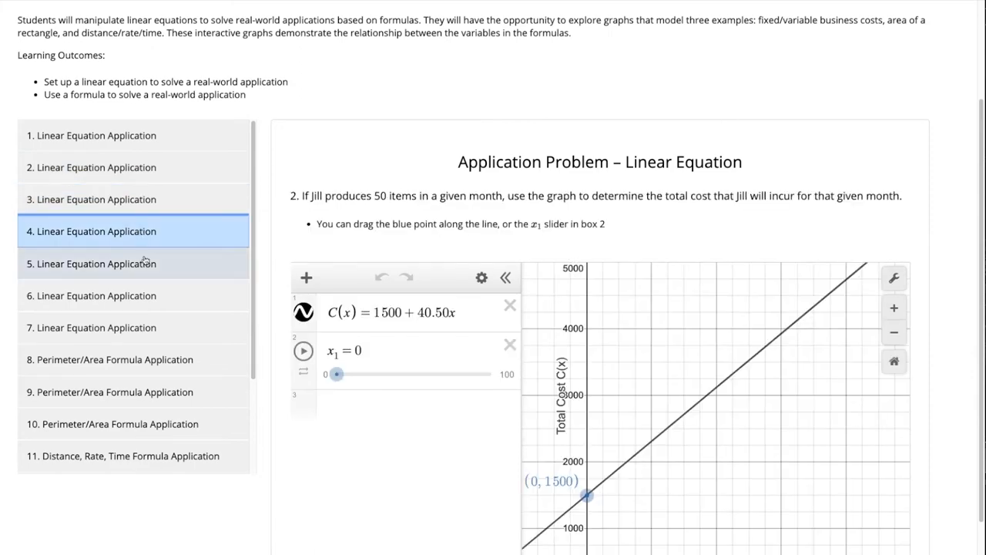
{"action": "left_click", "coordinate": [97, 327]}
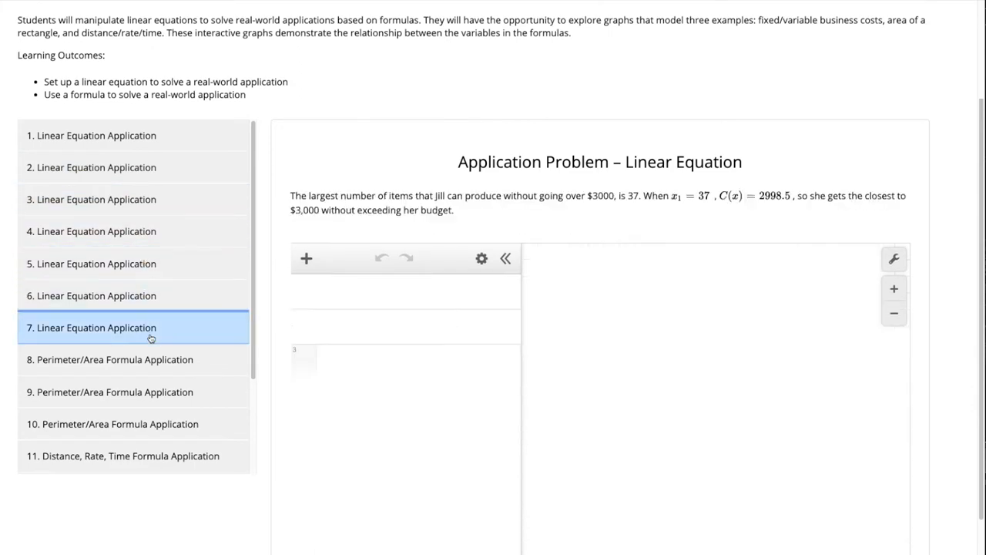
{"action": "left_click", "coordinate": [115, 359]}
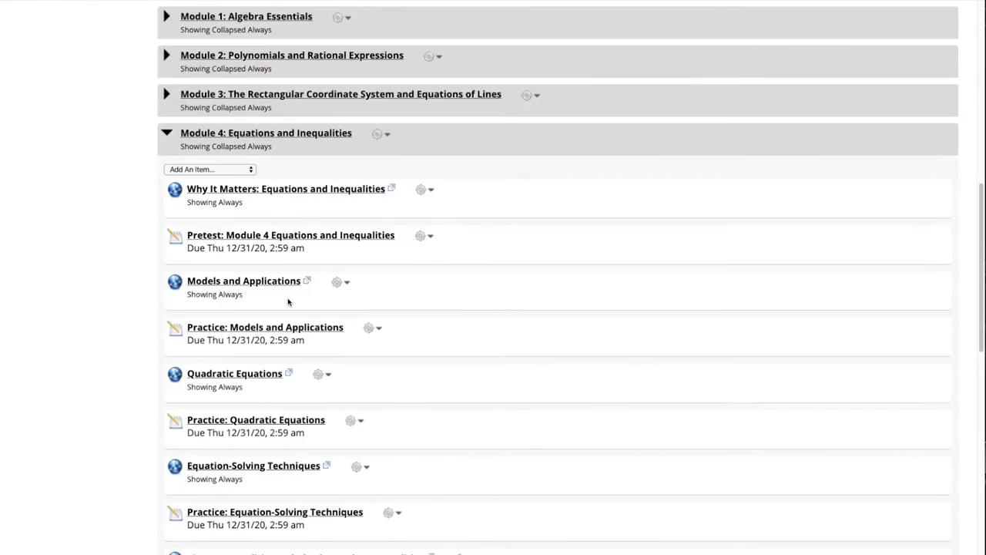
Step: Open the Linear Applications of Formulas actions menu to modify the interactive
{"action": "scroll", "scroll_direction": "down", "scroll_amount": 3}
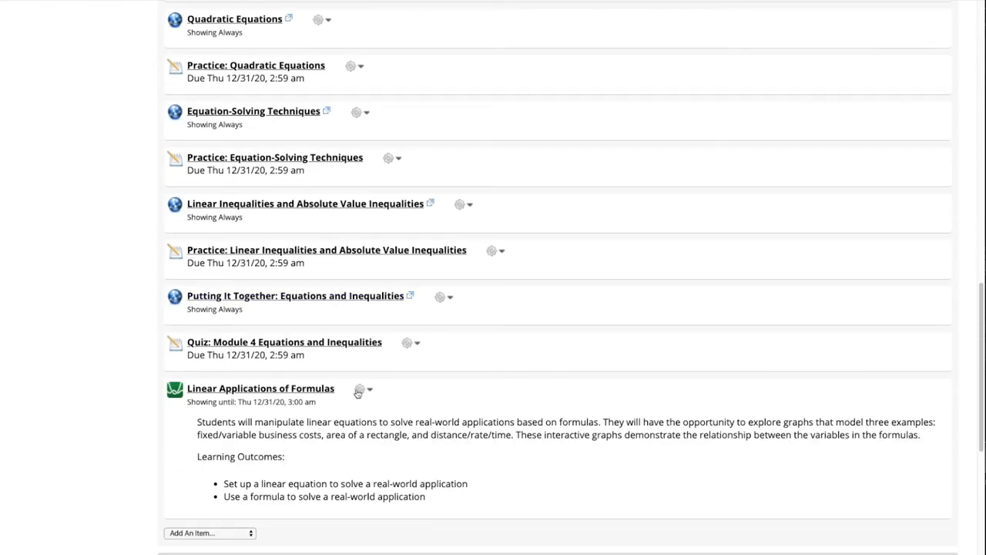
{"action": "left_click", "coordinate": [359, 389]}
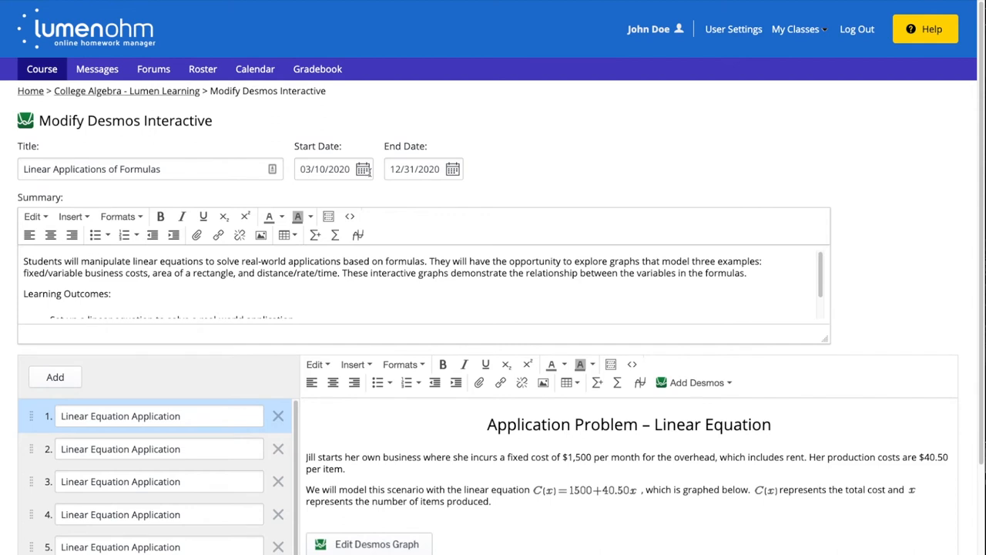
{"action": "scroll", "scroll_direction": "down", "scroll_amount": 3}
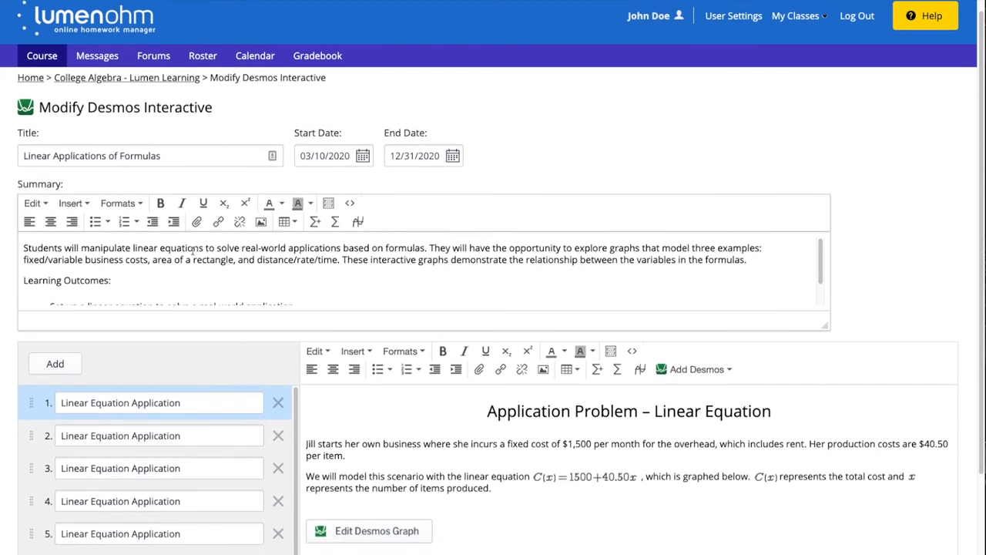
{"action": "scroll", "scroll_direction": "down", "scroll_amount": 3}
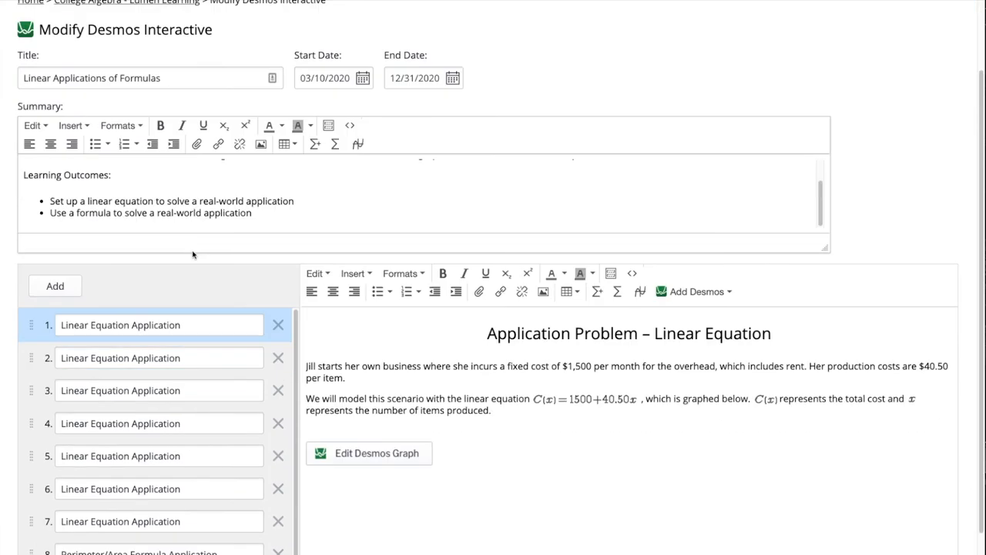
{"action": "scroll", "scroll_direction": "down", "scroll_amount": 3}
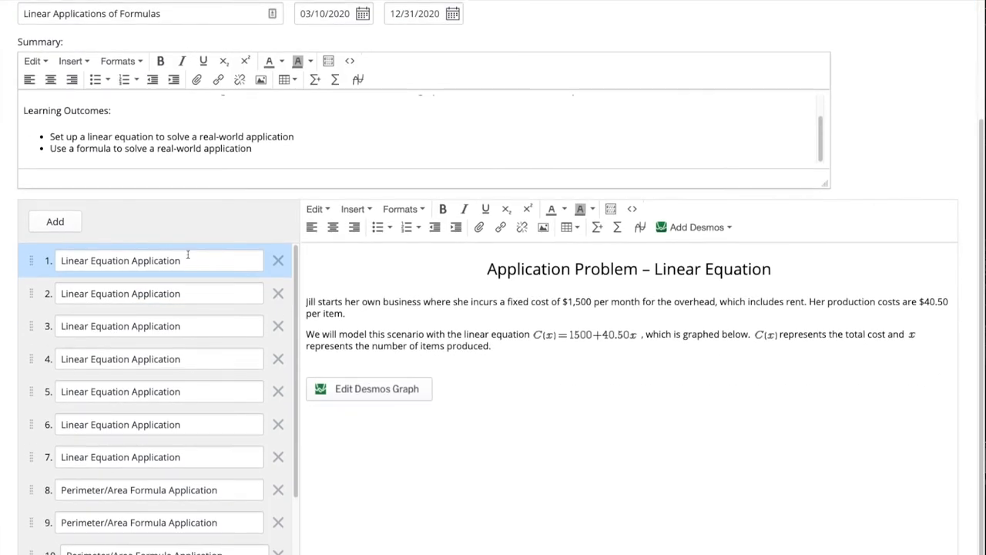
{"action": "mouse_move", "coordinate": [349, 160]}
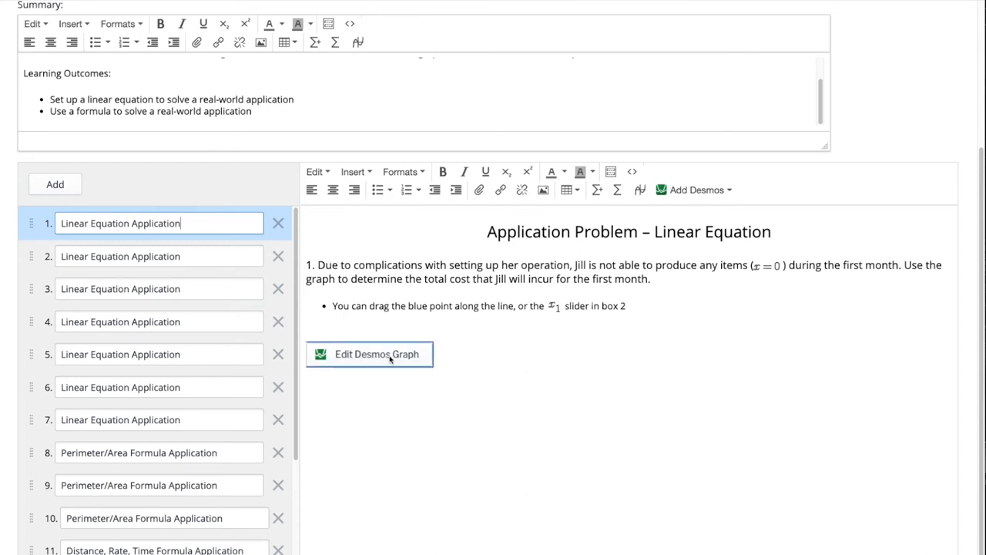
Step: Set problem 1's graph slider x1 to 46, point (46, 3363), and save the graph
{"action": "left_click", "coordinate": [370, 354]}
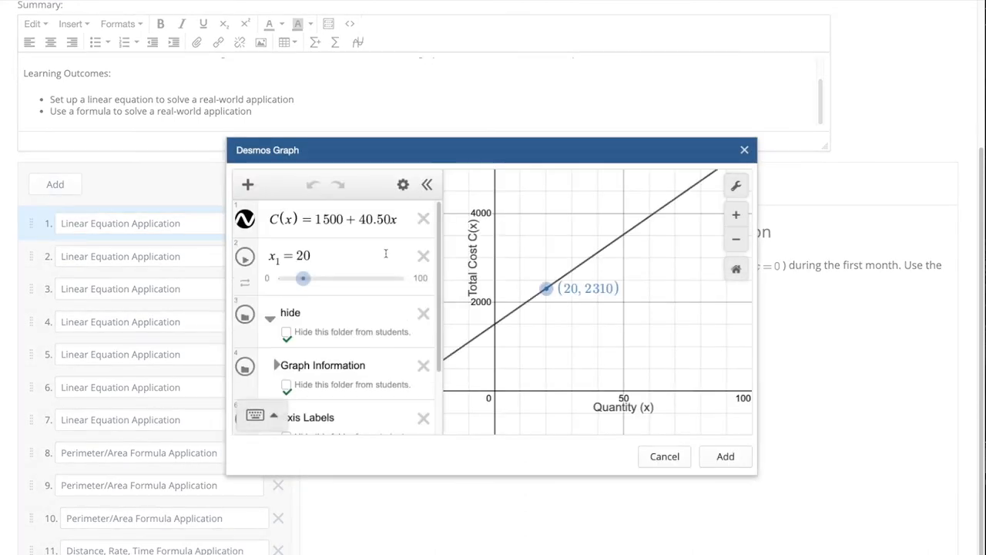
{"action": "mouse_move", "coordinate": [396, 267]}
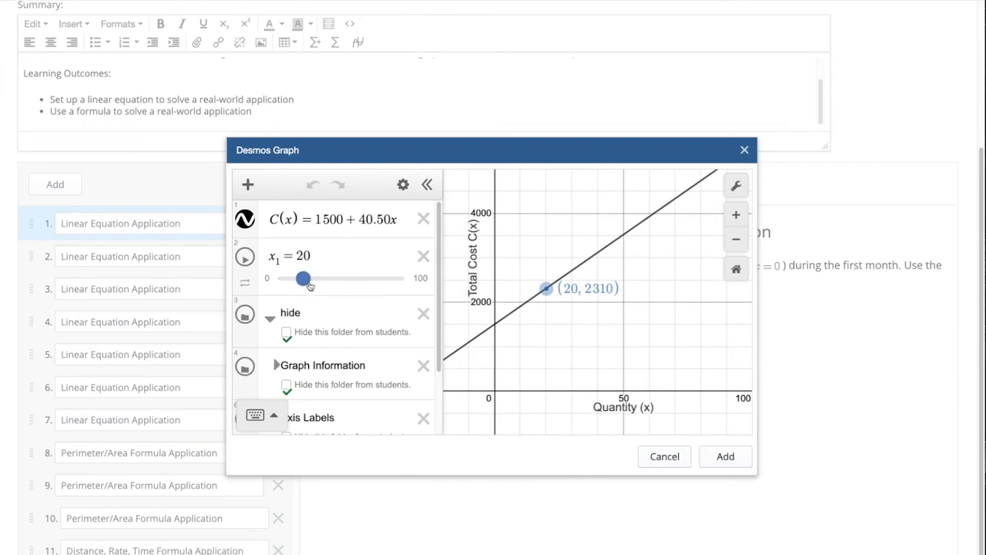
{"action": "left_click_drag", "start_coordinate": [301, 279], "coordinate": [336, 278]}
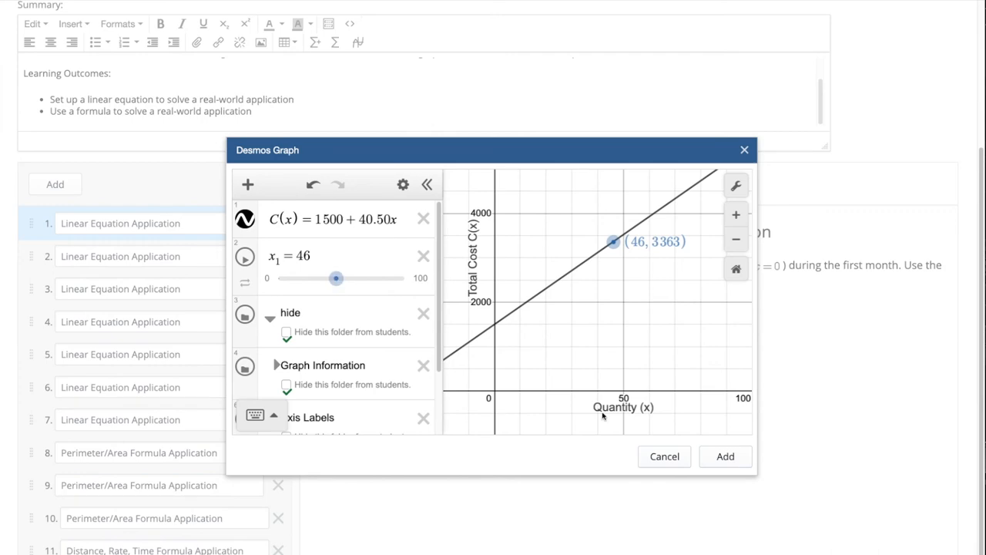
{"action": "left_click", "coordinate": [725, 456]}
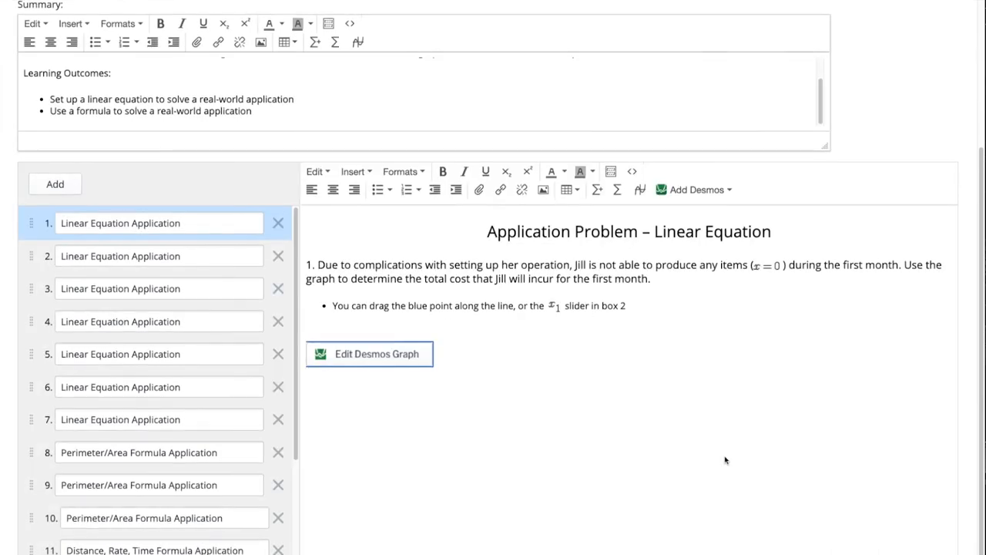
{"action": "scroll", "scroll_direction": "down", "scroll_amount": 3}
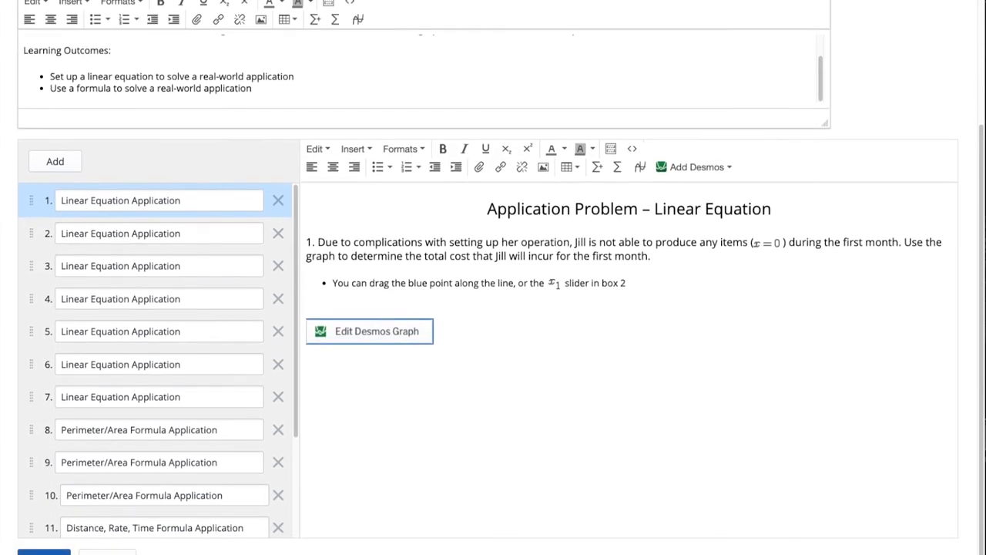
{"action": "scroll", "scroll_direction": "down", "scroll_amount": 3}
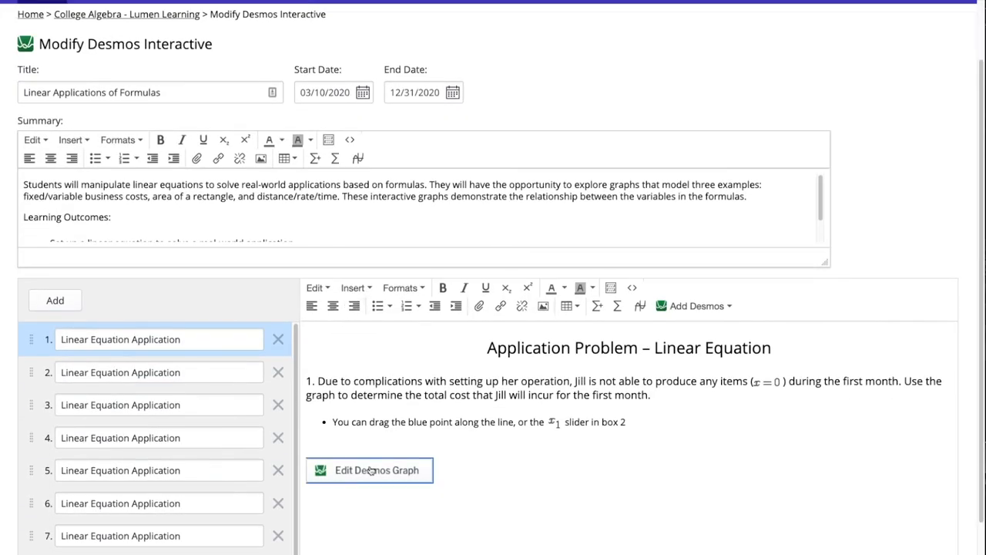
{"action": "left_click", "coordinate": [377, 470]}
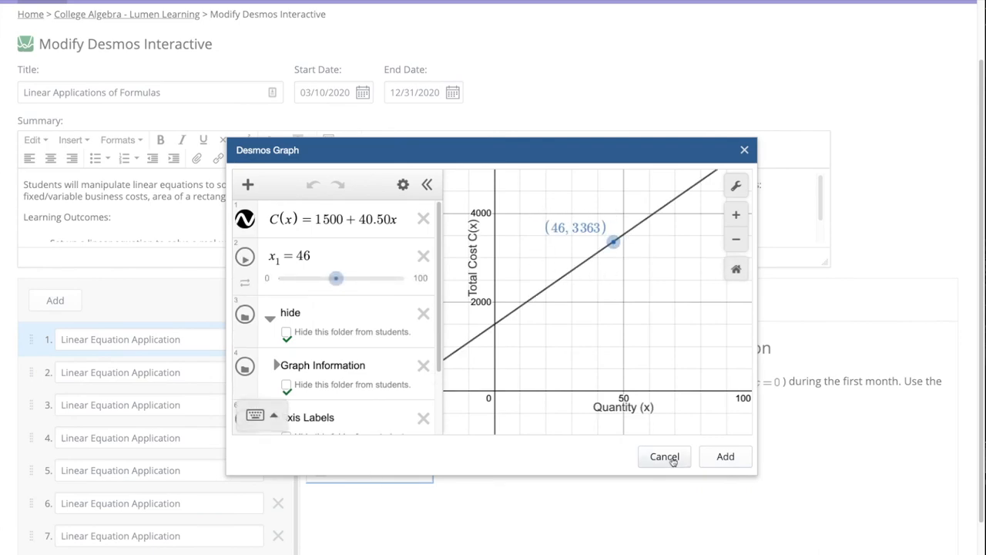
{"action": "left_click", "coordinate": [664, 456]}
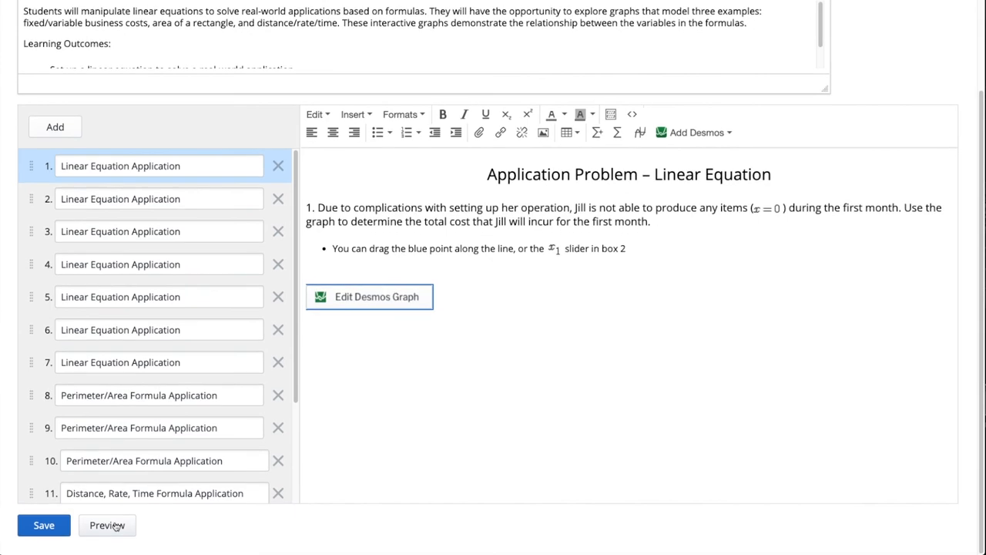
{"action": "left_click", "coordinate": [106, 525]}
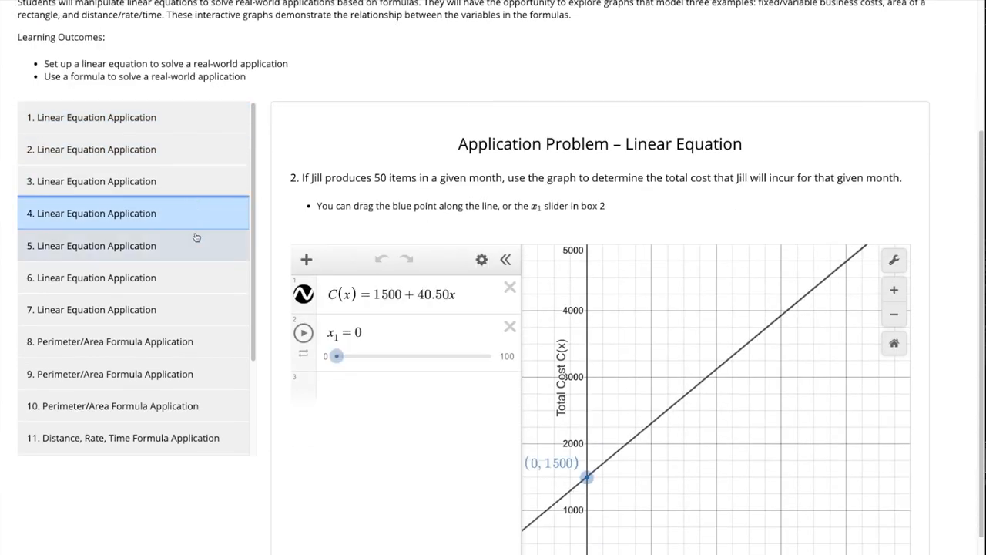
{"action": "left_click_drag", "start_coordinate": [336, 356], "coordinate": [414, 247]}
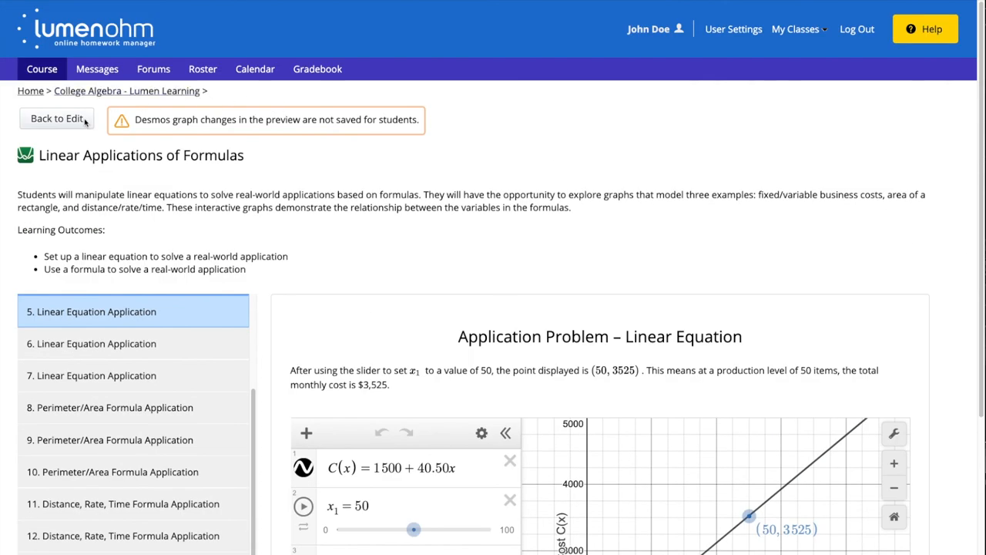
{"action": "mouse_move", "coordinate": [387, 247]}
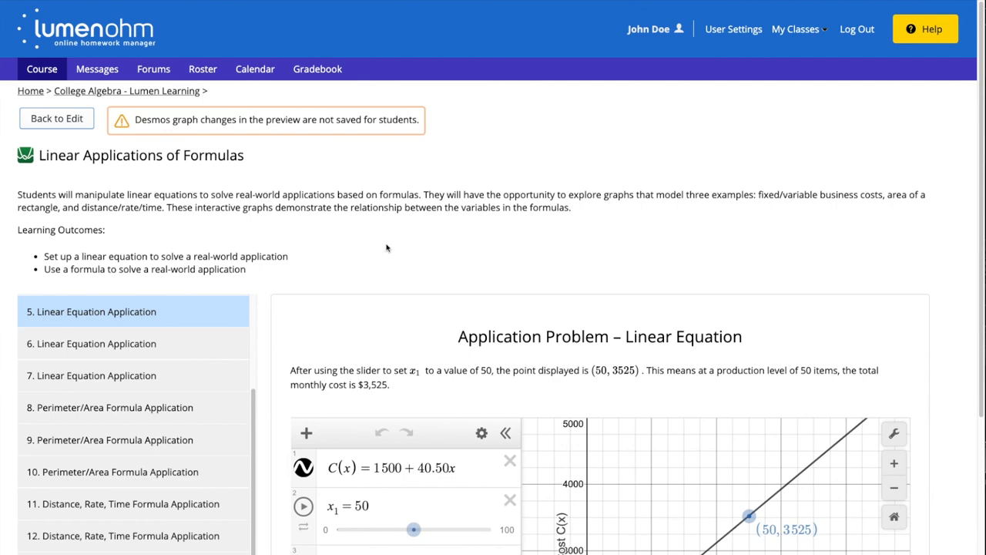
{"action": "left_click", "coordinate": [55, 118]}
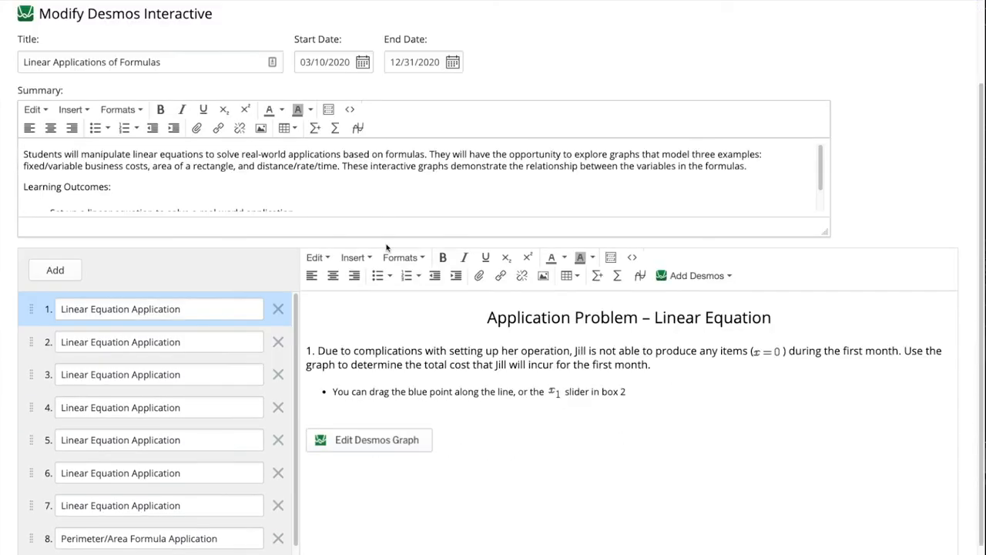